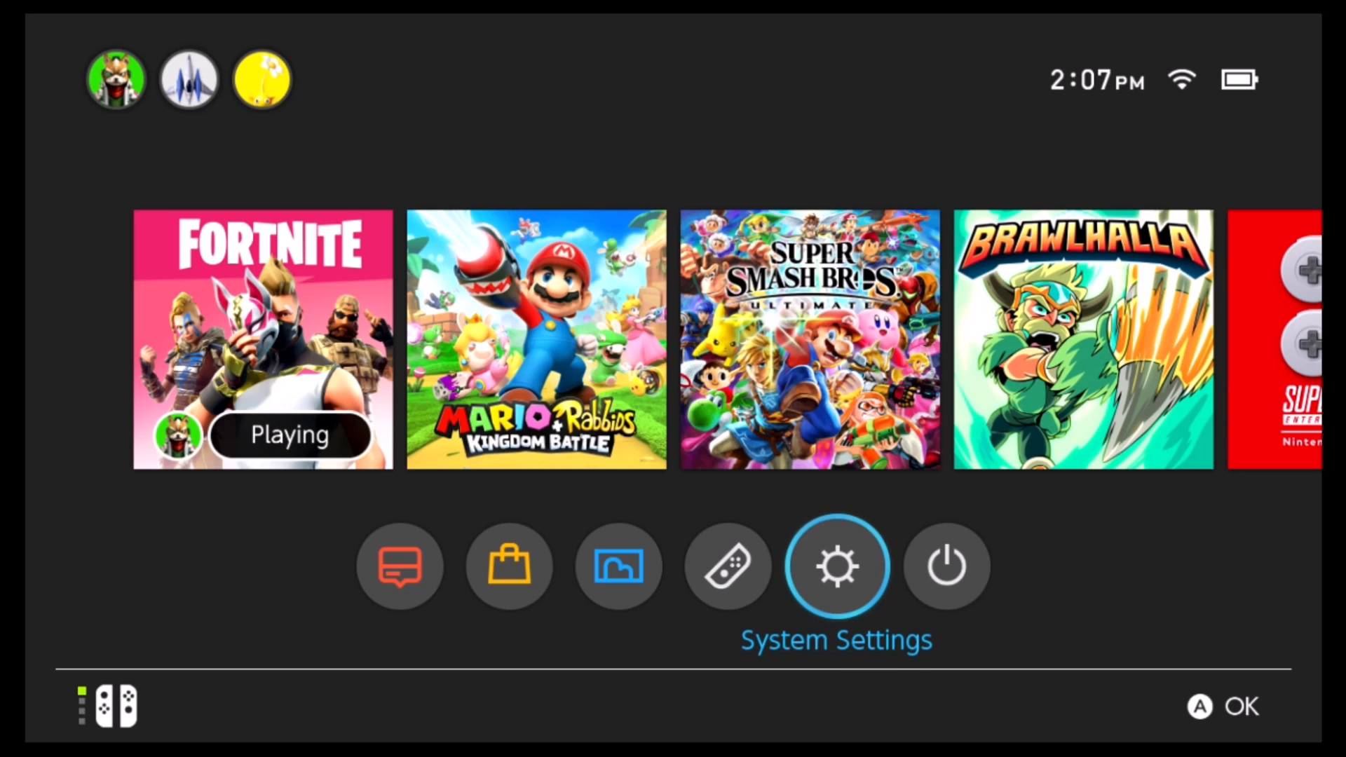
- Open System Settings from the HOME menu and scroll down to TV Settings
{"action": "left_click", "coordinate": [836, 565]}
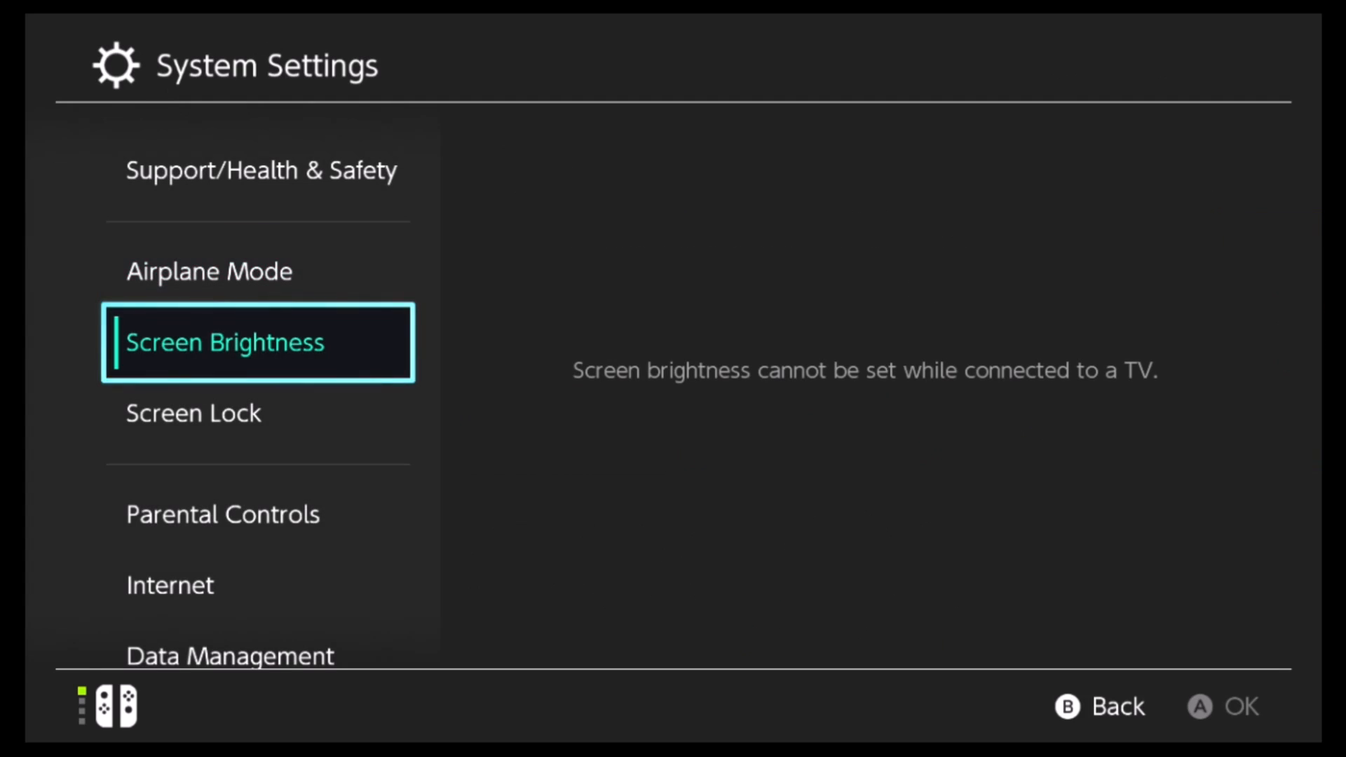
{"action": "scroll", "scroll_direction": "down", "scroll_amount": 3}
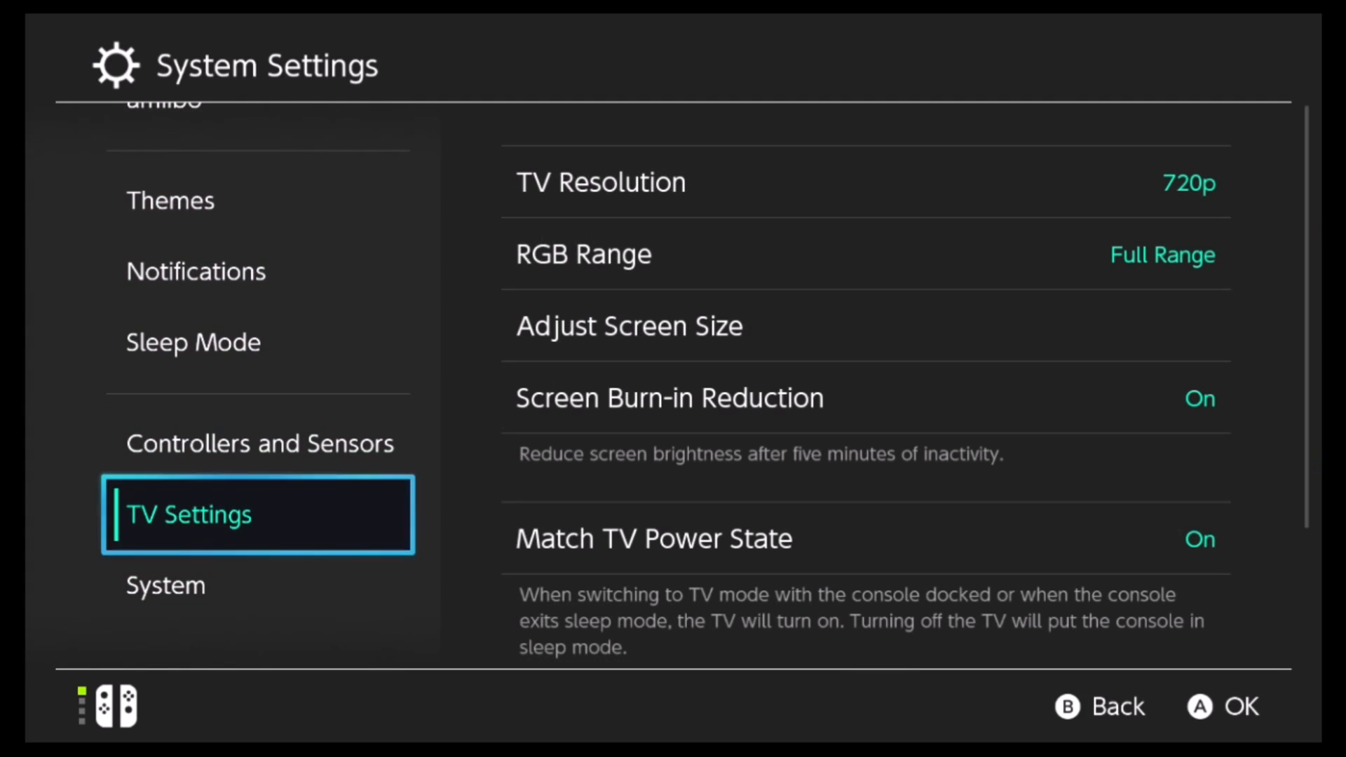
- Open the TV Resolution list and move the highlight up from 1080p to 720p
{"action": "left_click", "coordinate": [600, 181]}
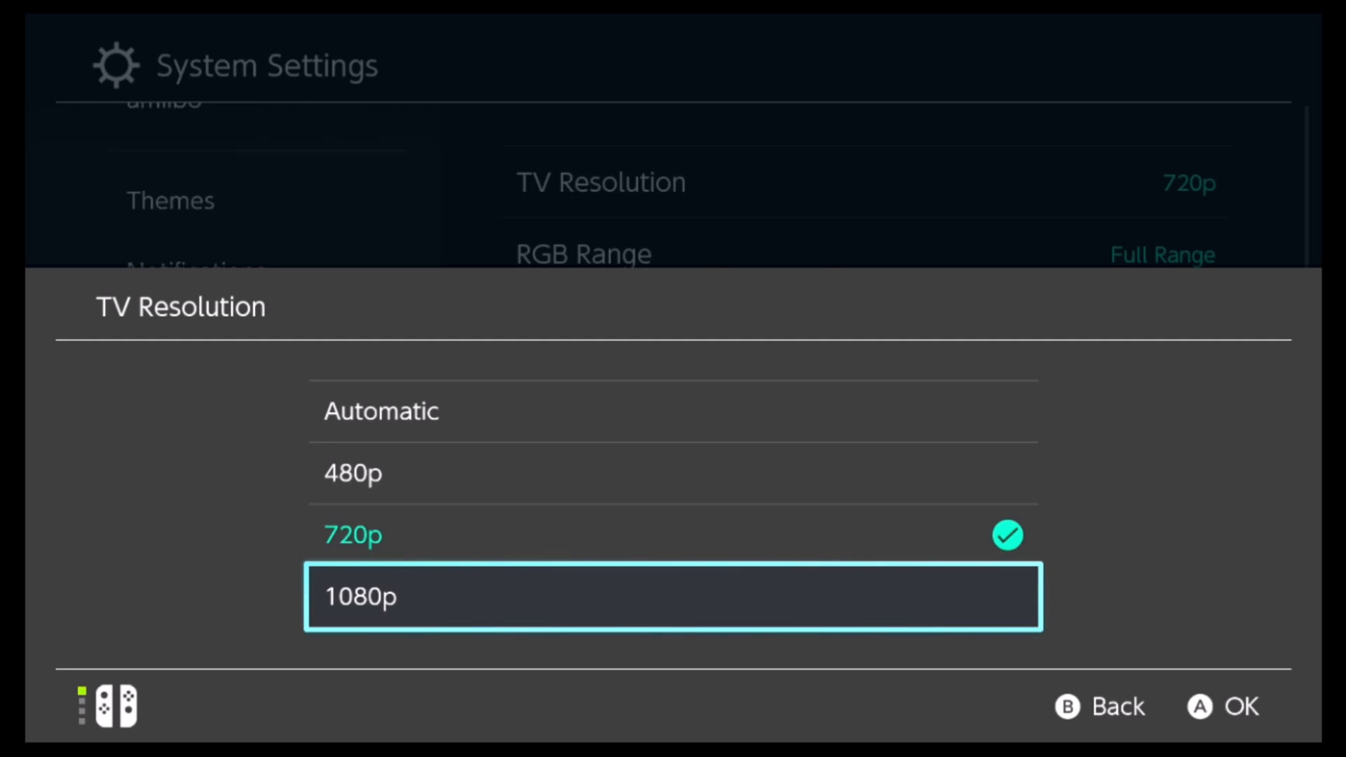
{"action": "key", "text": "Up"}
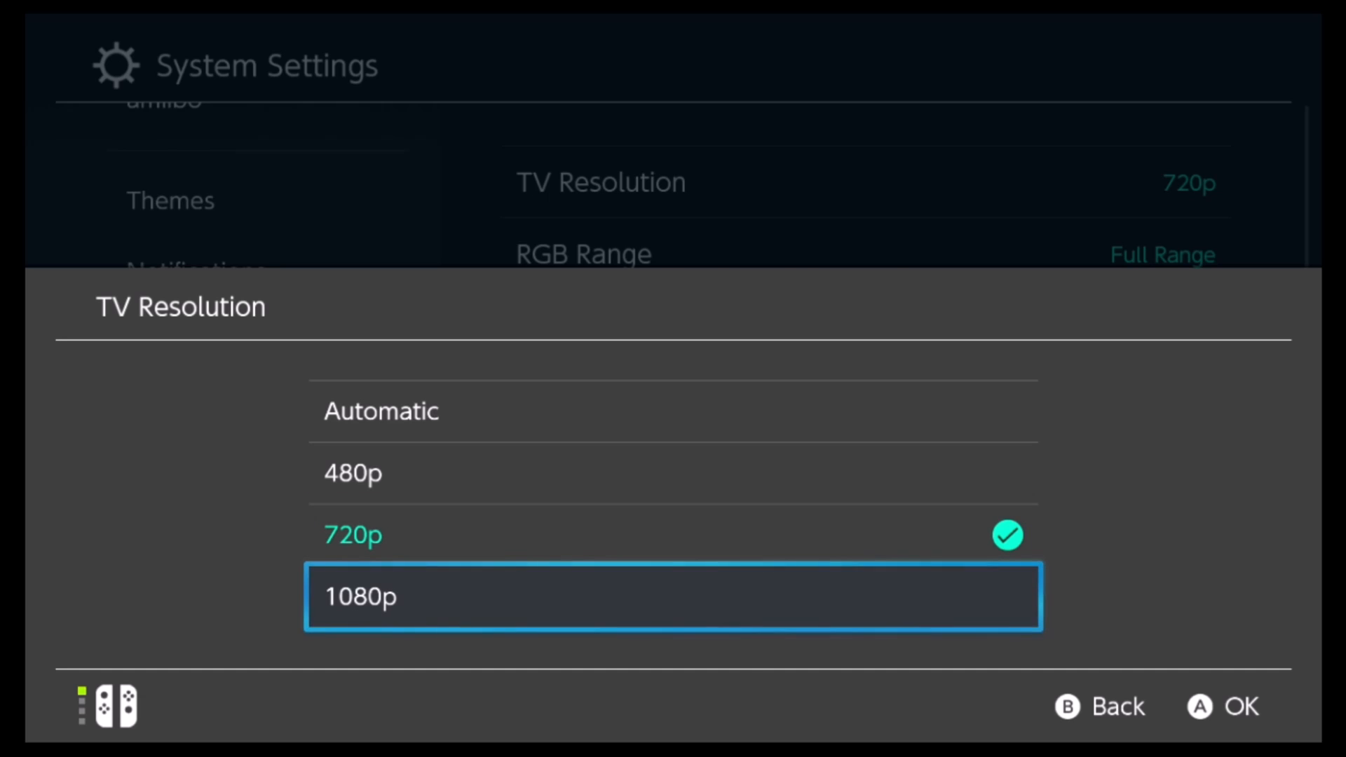
{"action": "key", "text": "Up"}
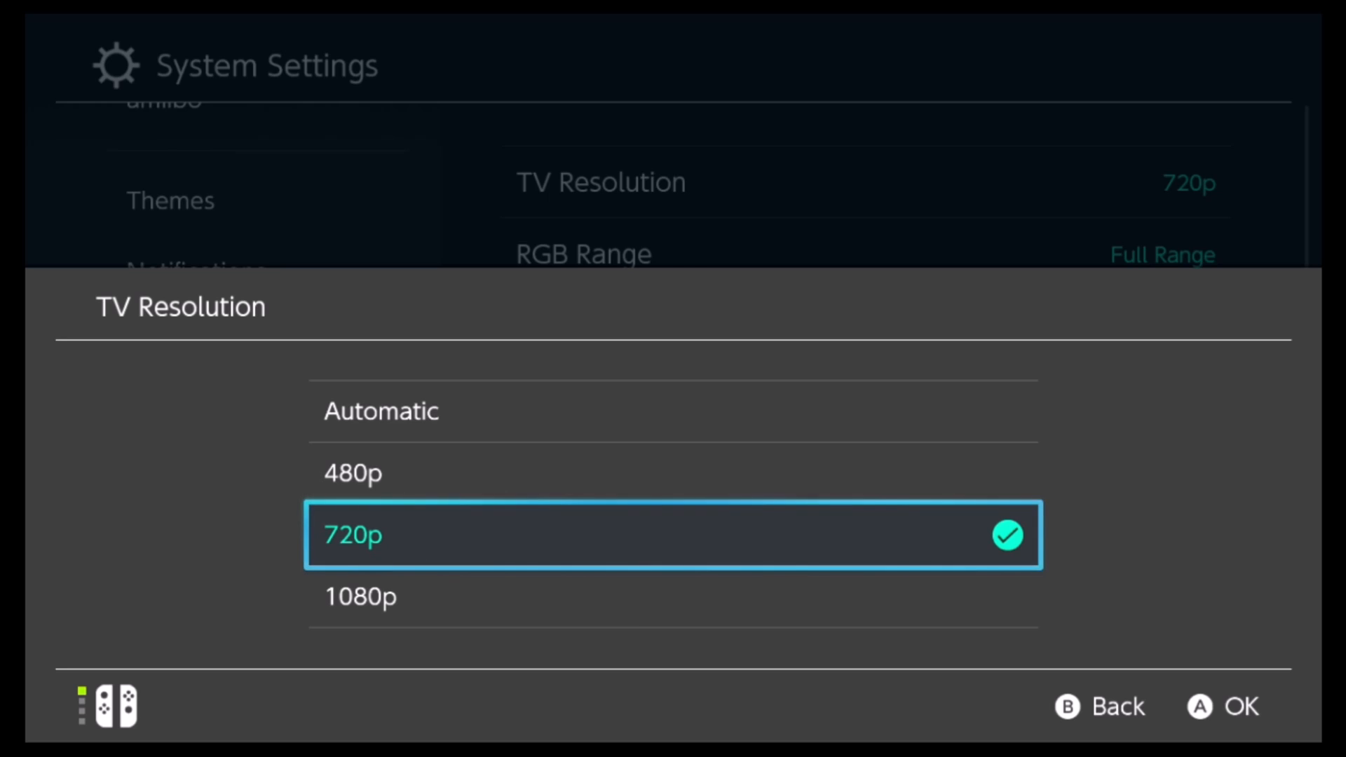
{"action": "left_click", "coordinate": [1243, 706]}
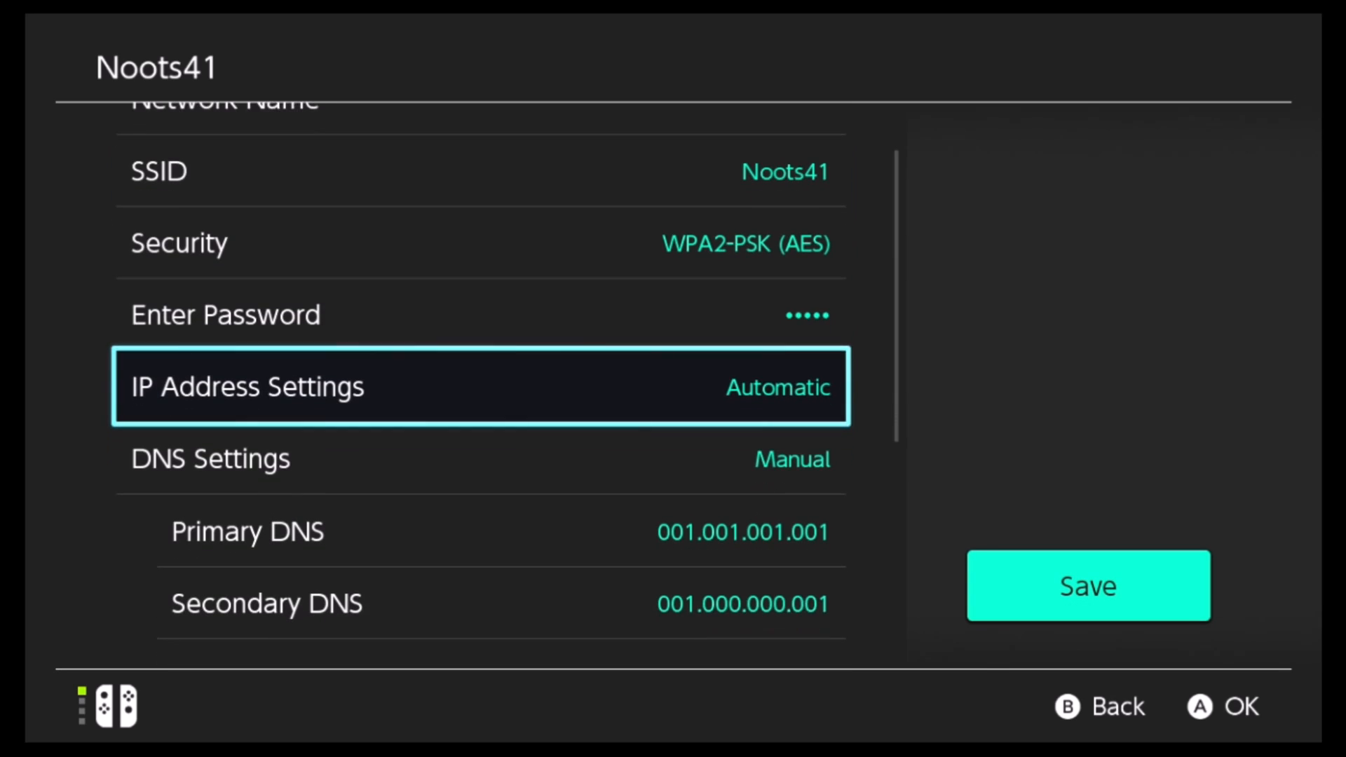
{"action": "left_click", "coordinate": [211, 459]}
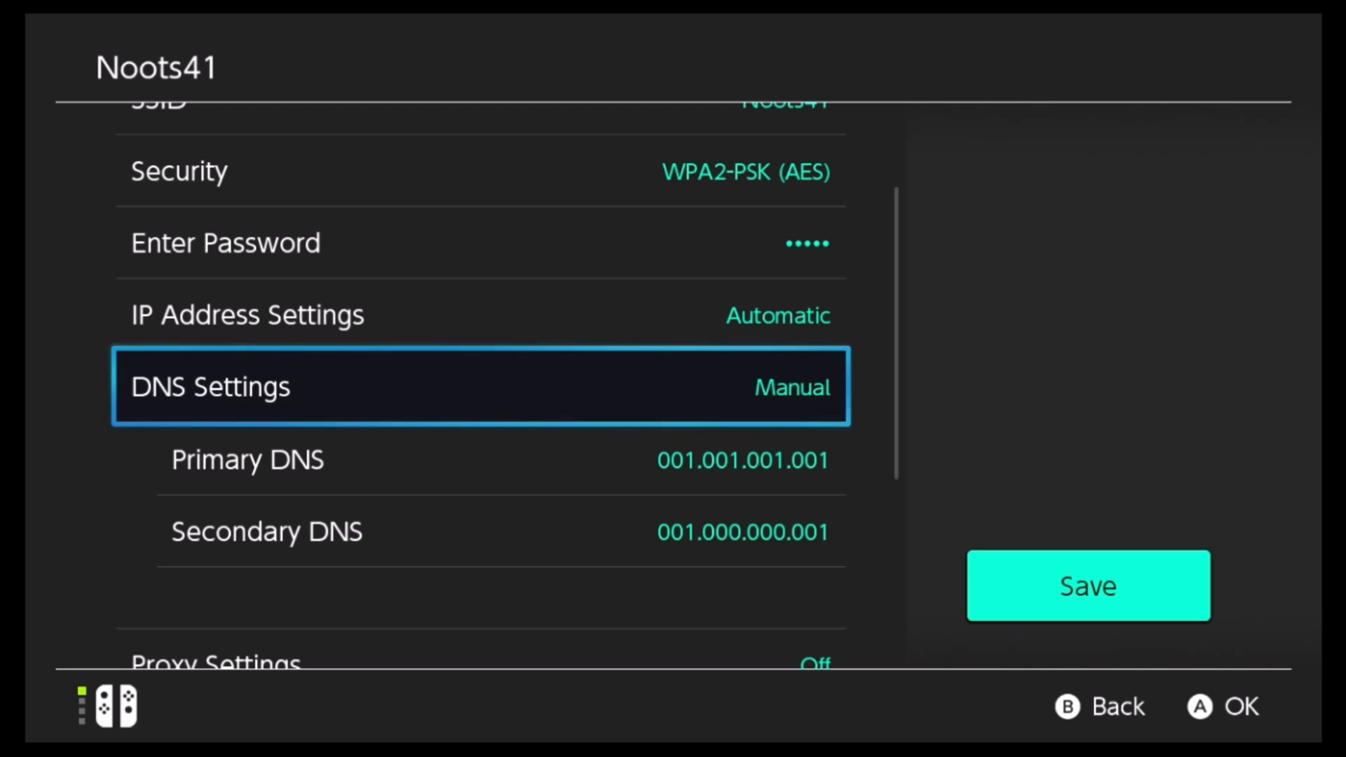
{"action": "scroll", "scroll_direction": "down", "scroll_amount": 3}
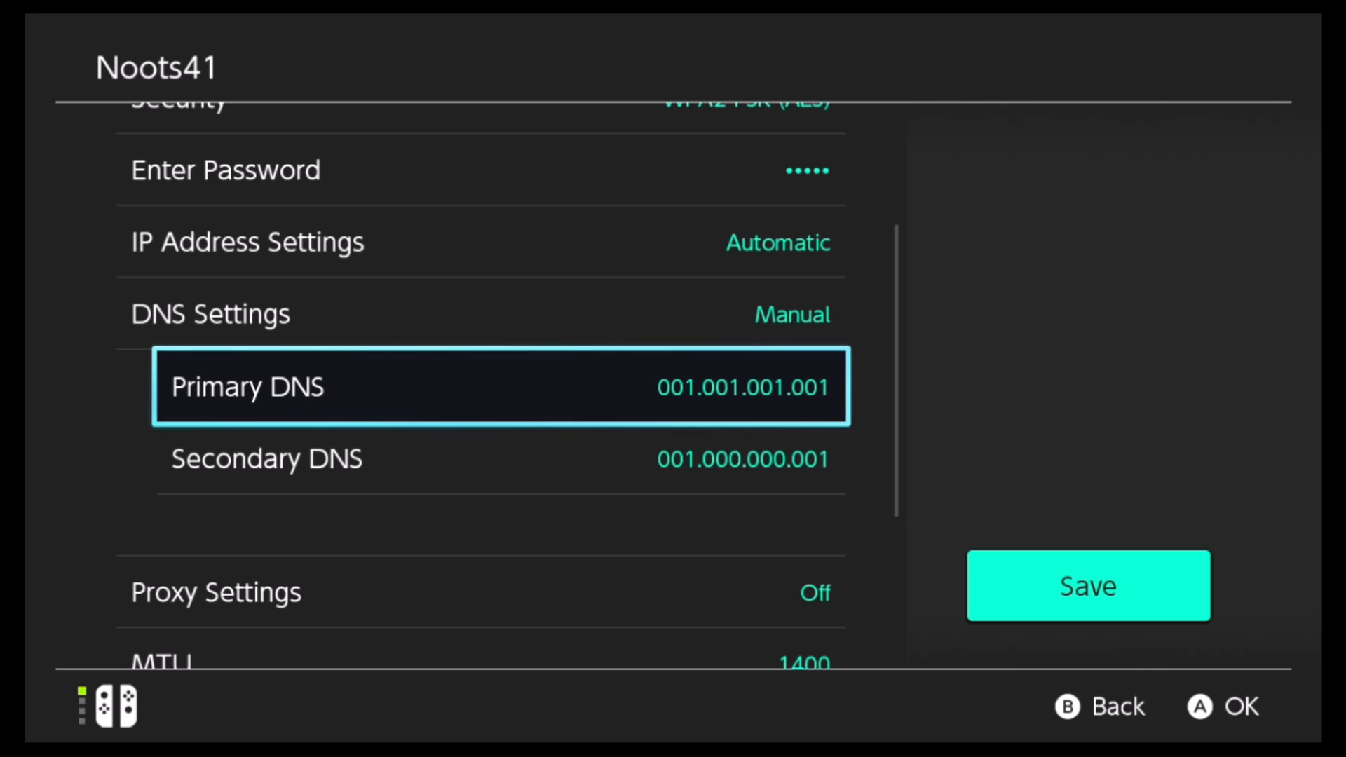
{"action": "scroll", "scroll_direction": "down", "scroll_amount": 3}
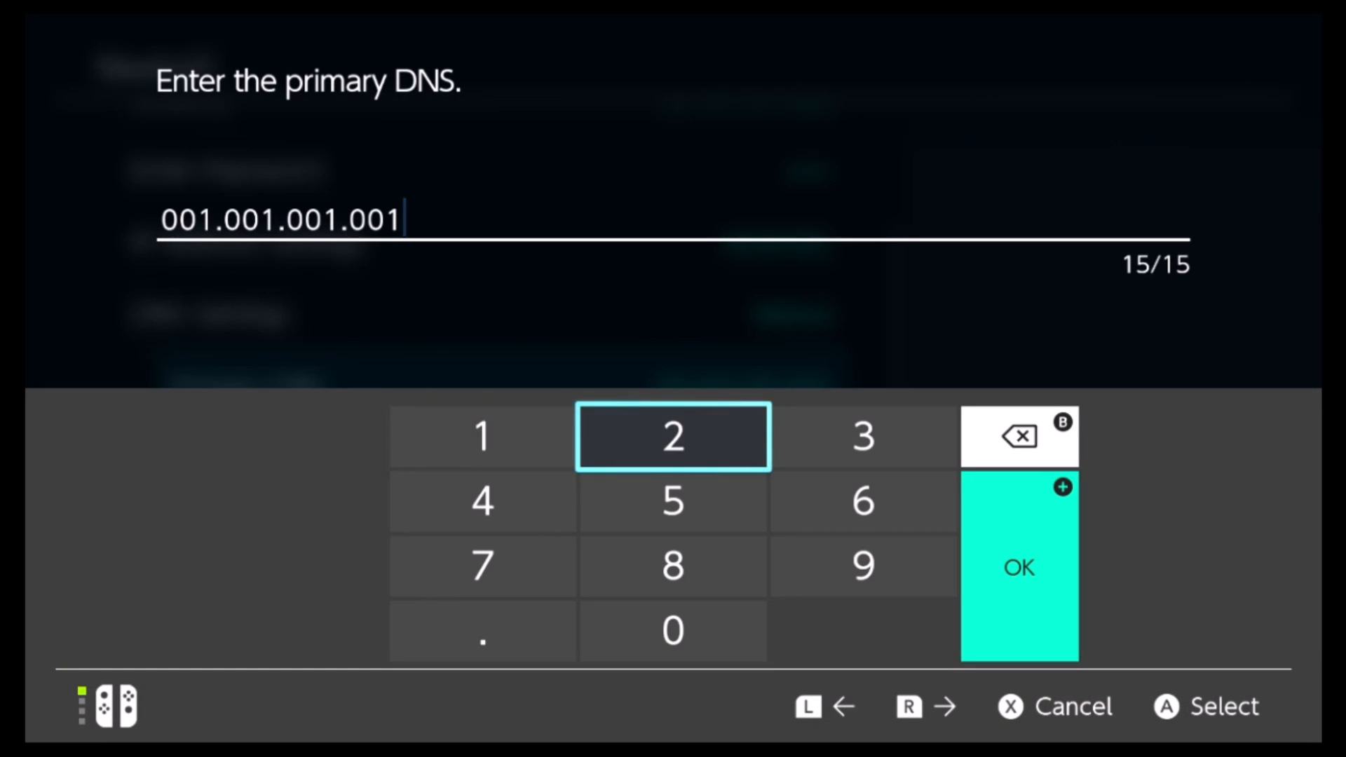
{"action": "left_click", "coordinate": [1019, 567]}
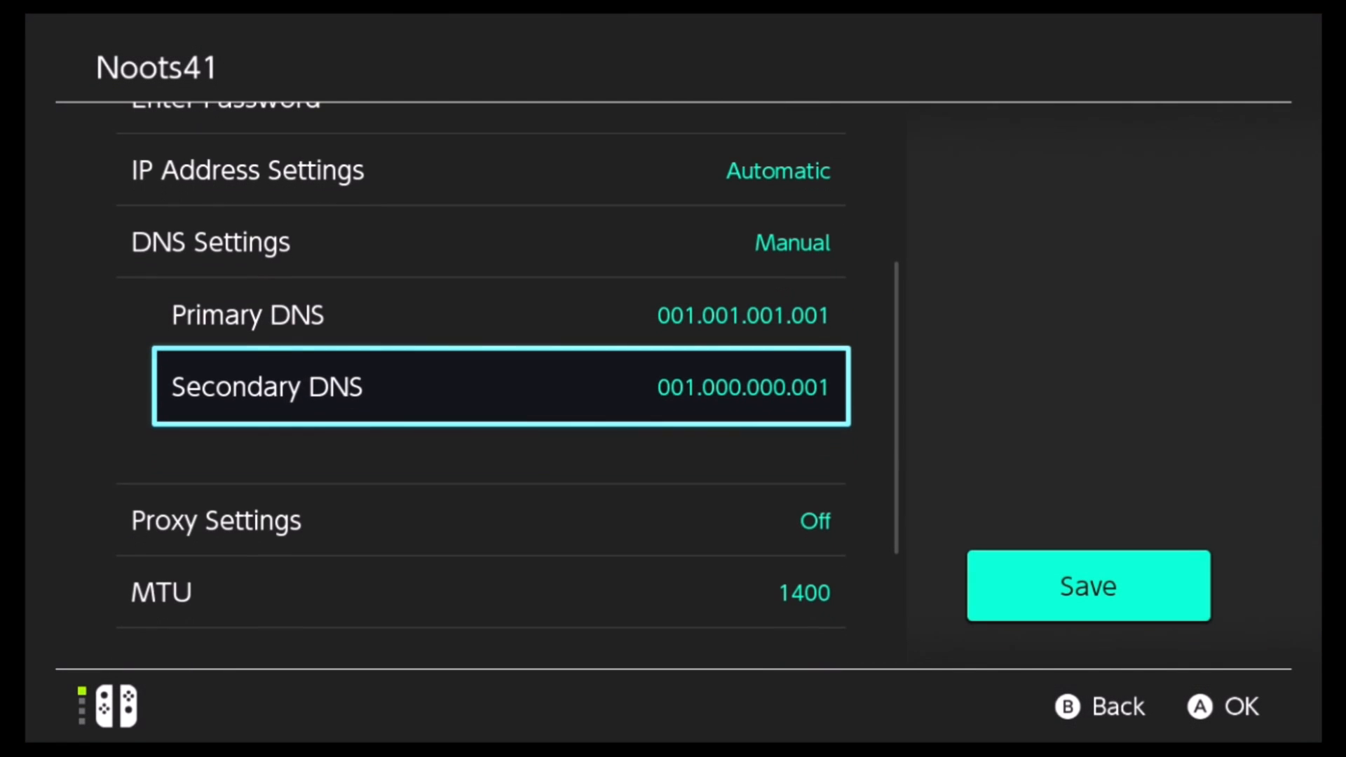